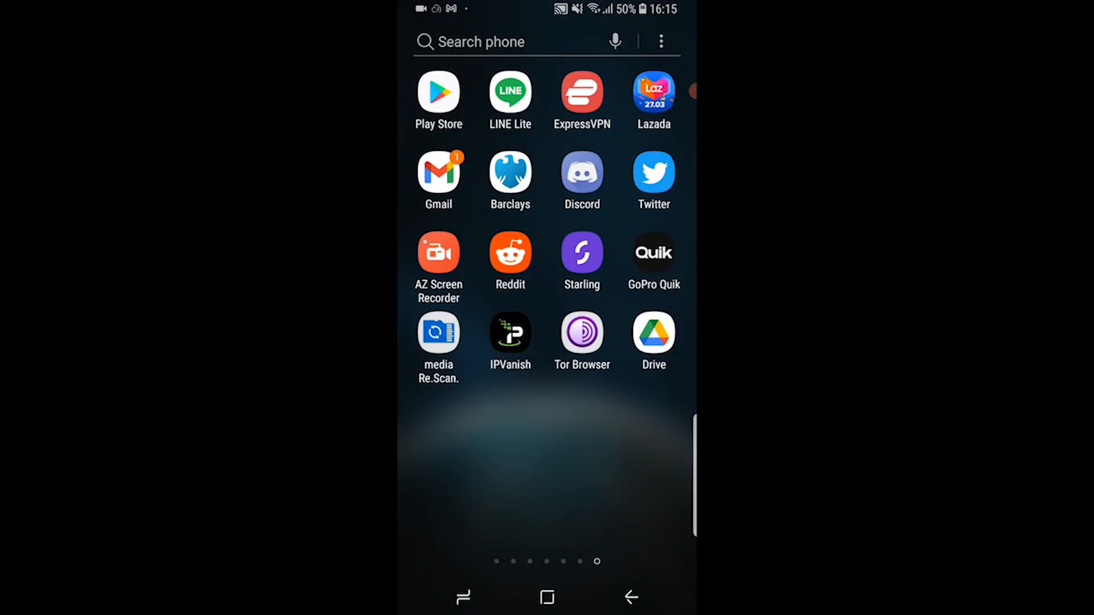
# Open the Play Store to reach the Google Drive listing.
pyautogui.click(653, 332)
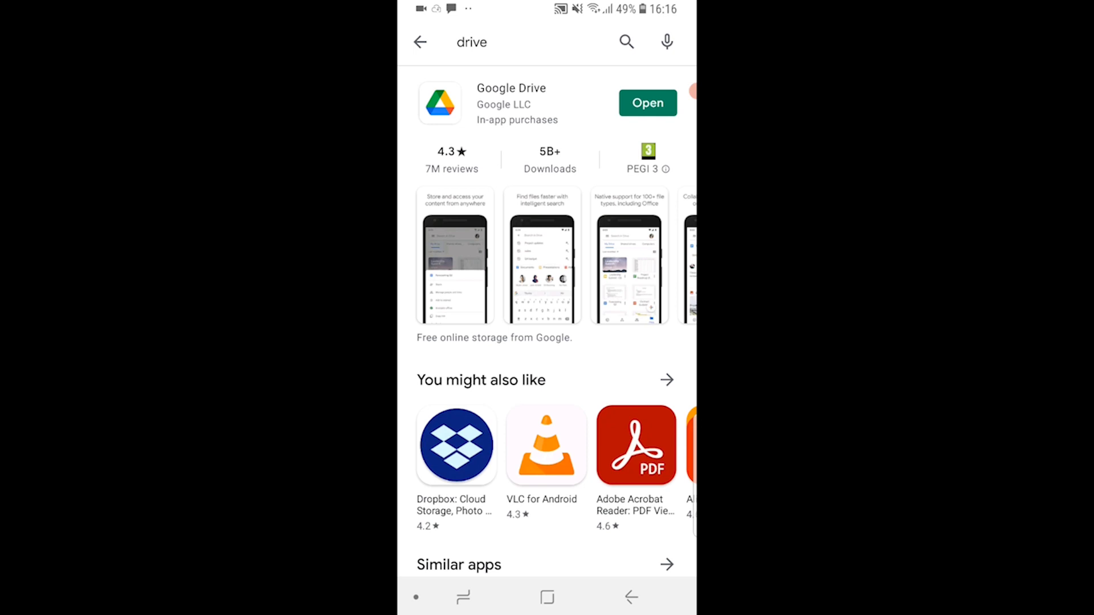
# Launch Google Drive from its Play Store listing's Open button.
pyautogui.click(646, 103)
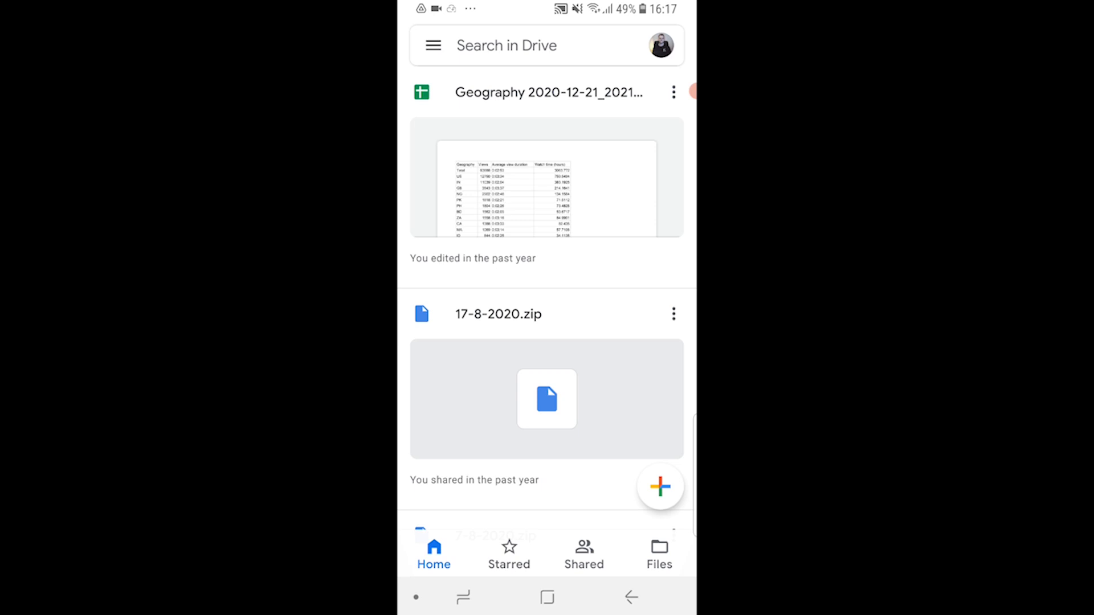
# Switch to the Files tab to list My Drive's Uploads folder, mp4 video and spreadsheet.
pyautogui.click(658, 554)
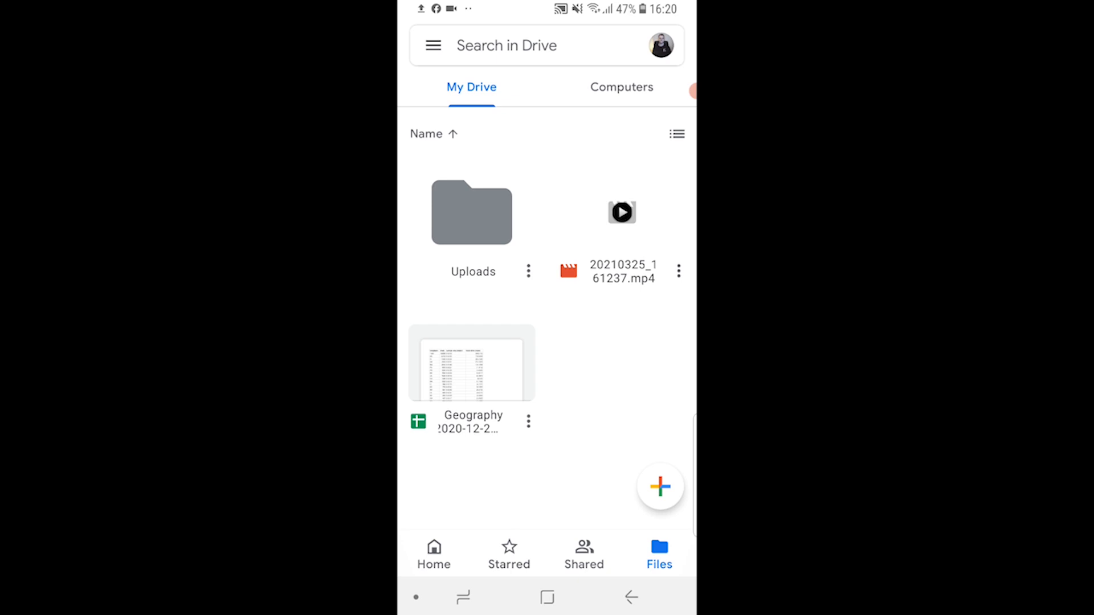
# Set the mp4 video's link access to 'Anyone with the link can view'.
pyautogui.click(677, 270)
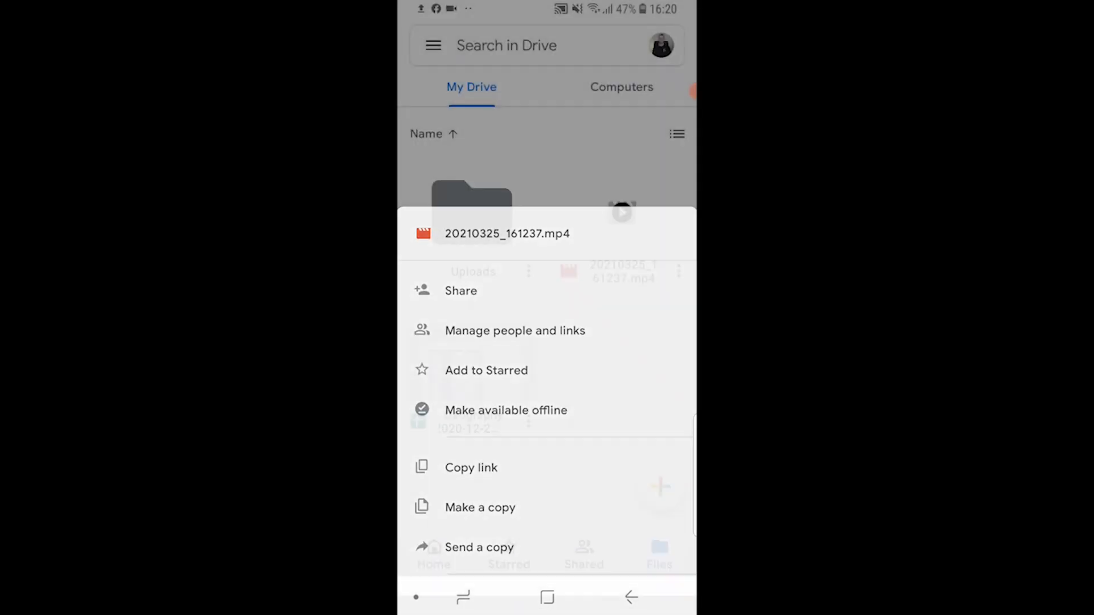
pyautogui.click(461, 290)
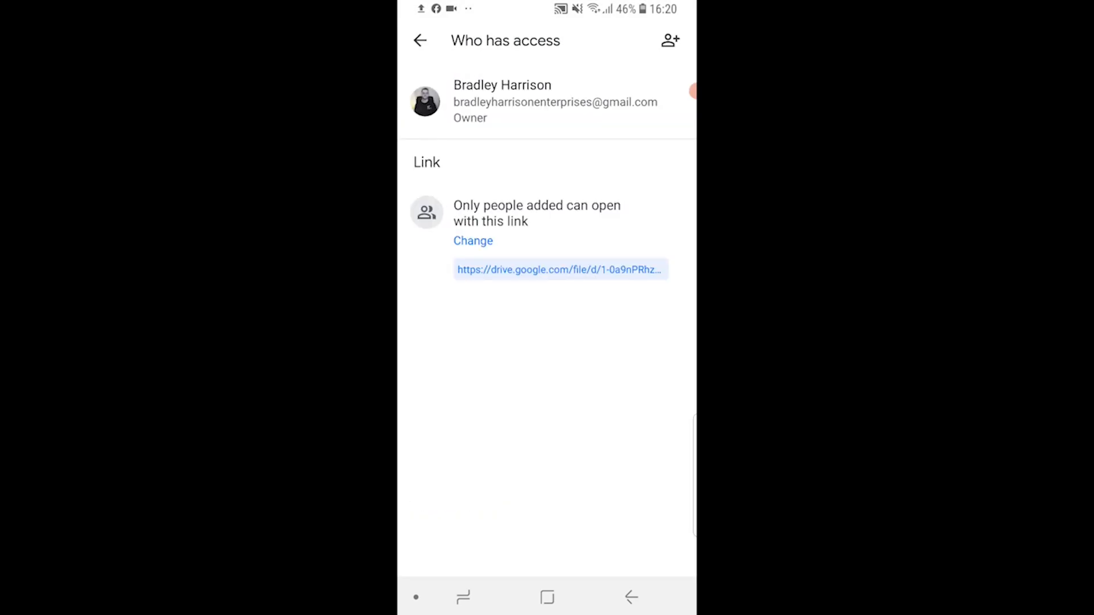
pyautogui.click(473, 240)
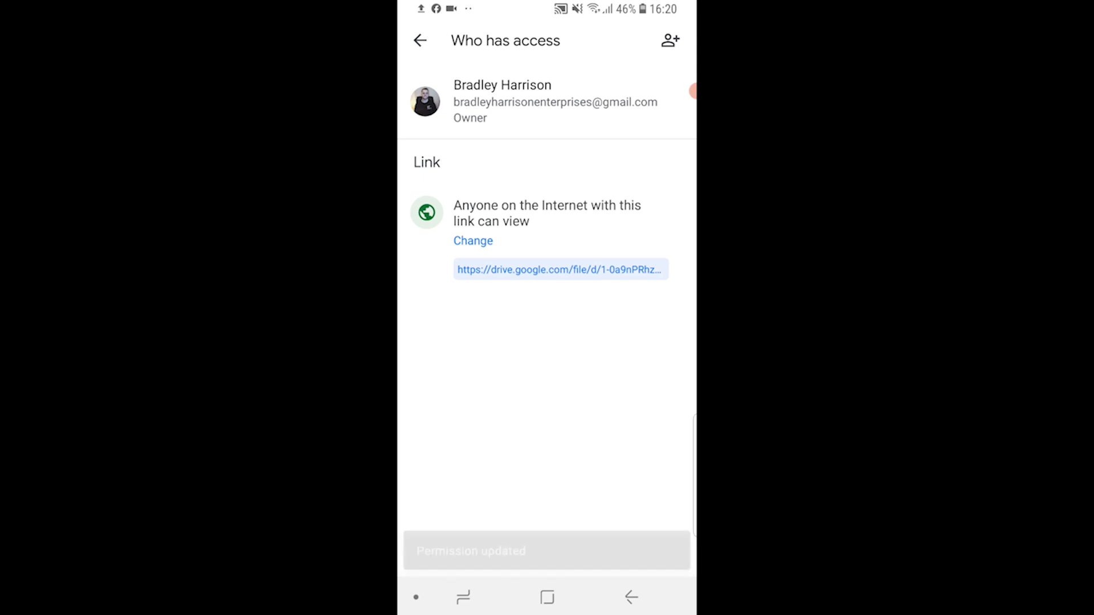
pyautogui.click(472, 240)
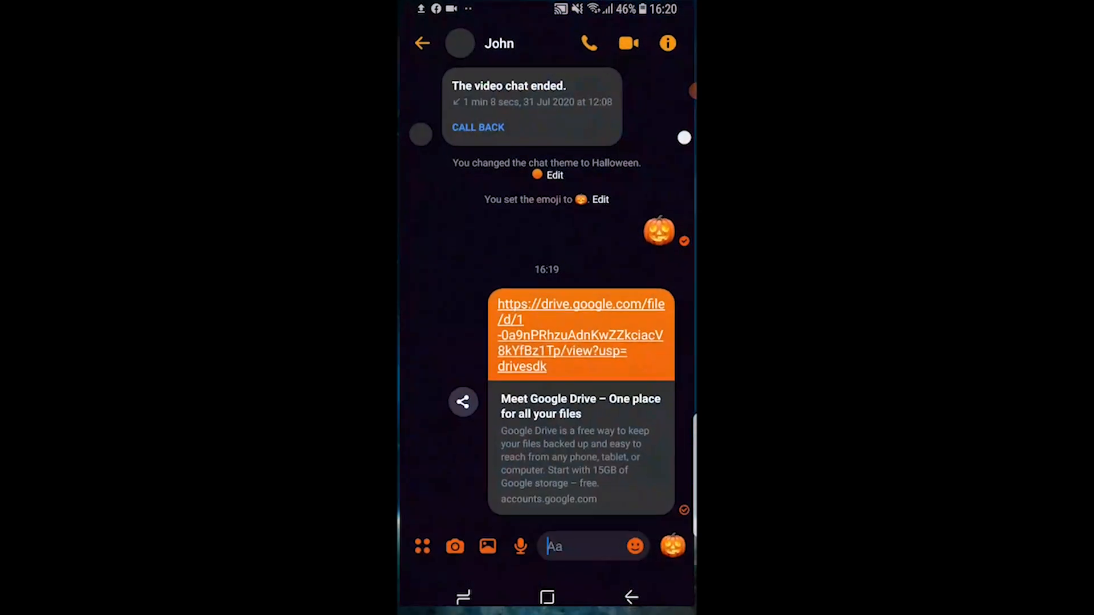
# Open the drive.google.com link from the sent Messenger message.
pyautogui.click(551, 547)
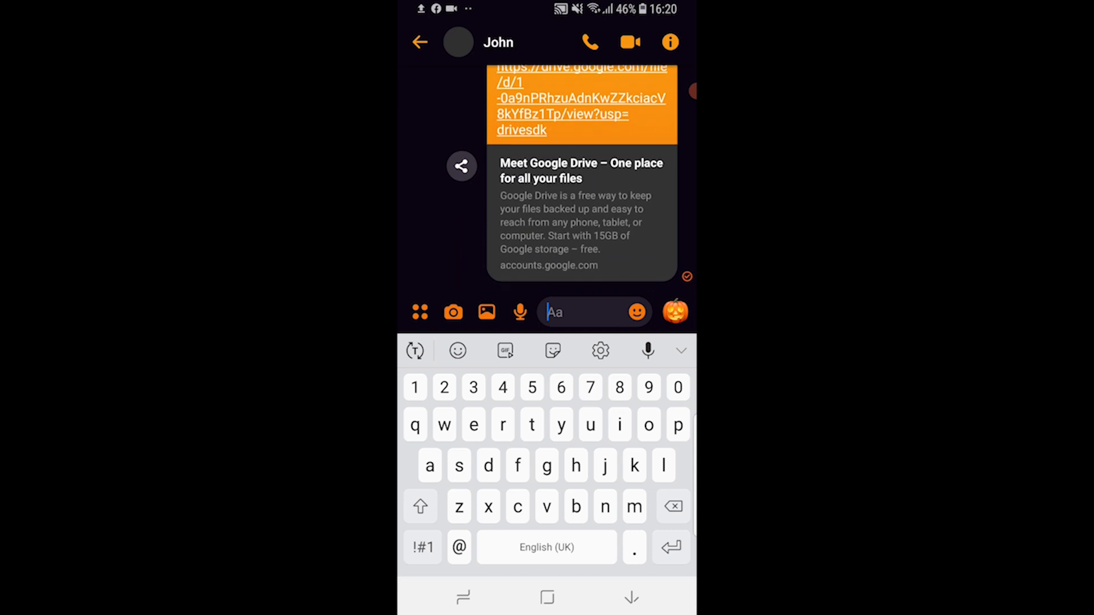
pyautogui.click(582, 98)
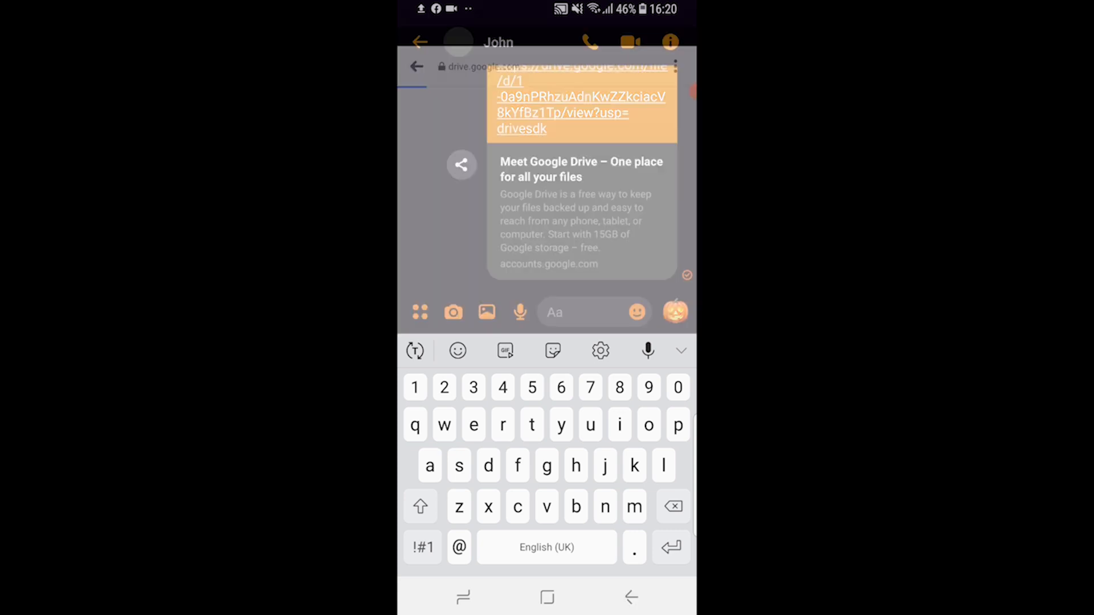
# Open the shared mp4 in the Drive web viewer with its play button.
pyautogui.click(578, 97)
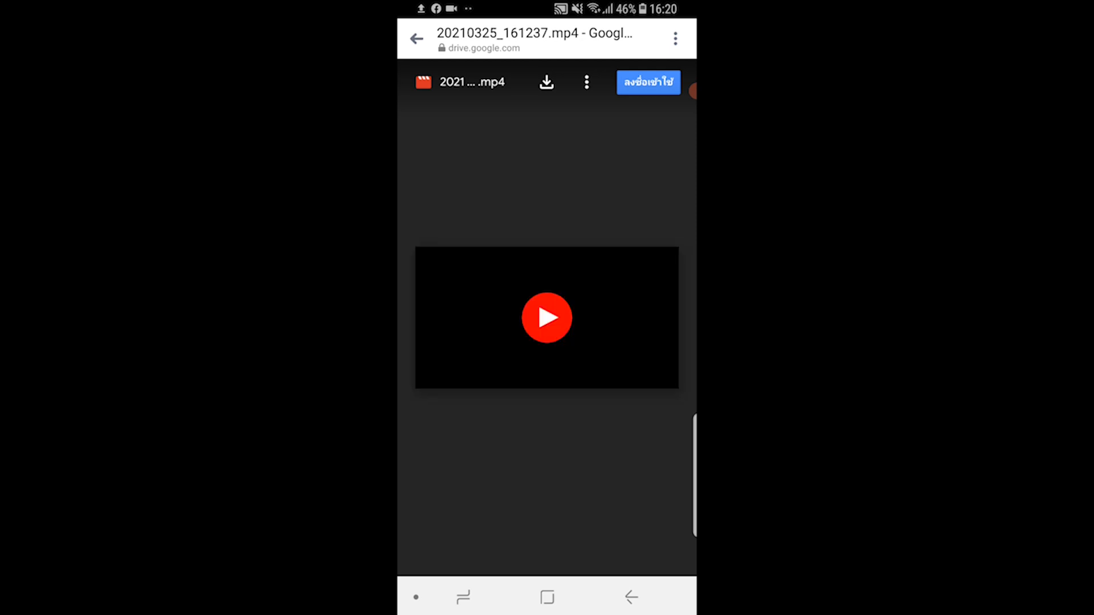